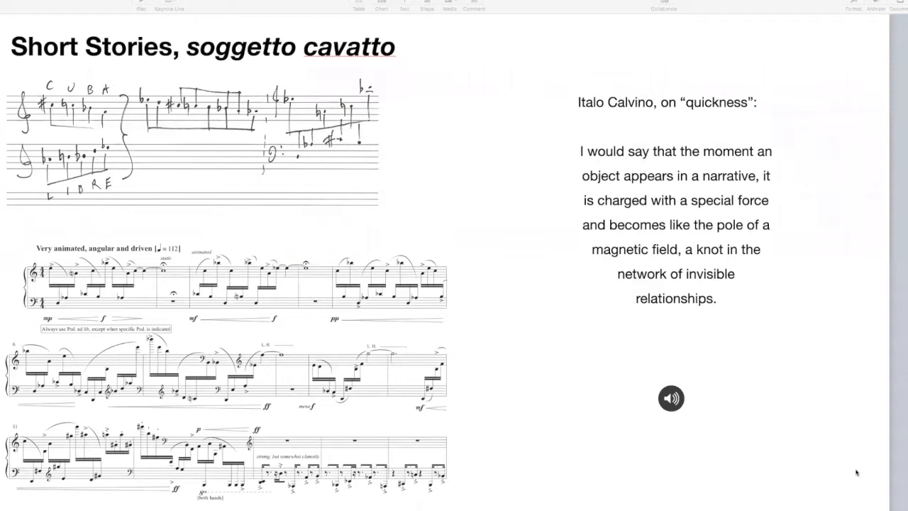
mouse_move(216, 139)
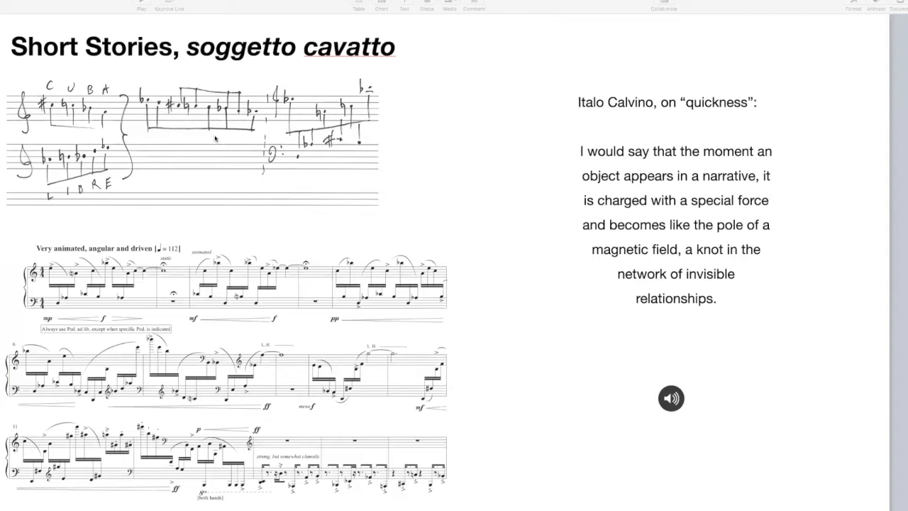
mouse_move(459, 477)
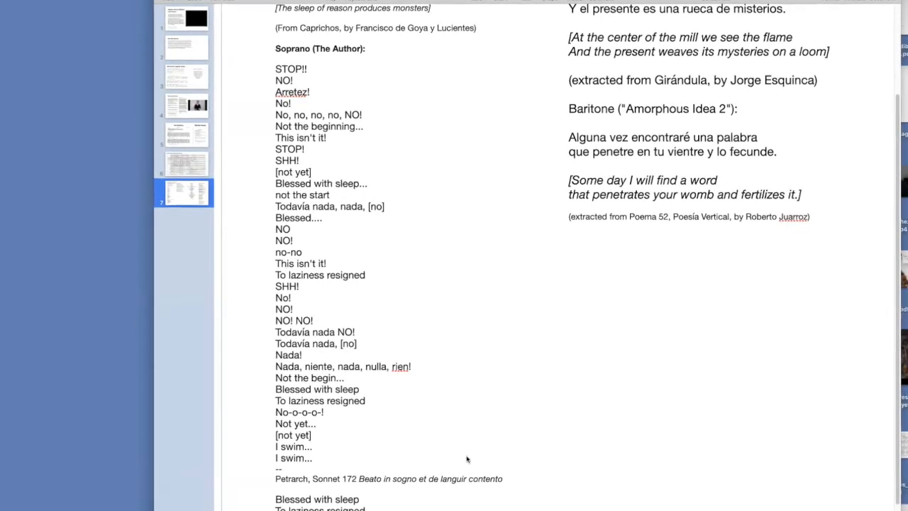
scroll("down", 3)
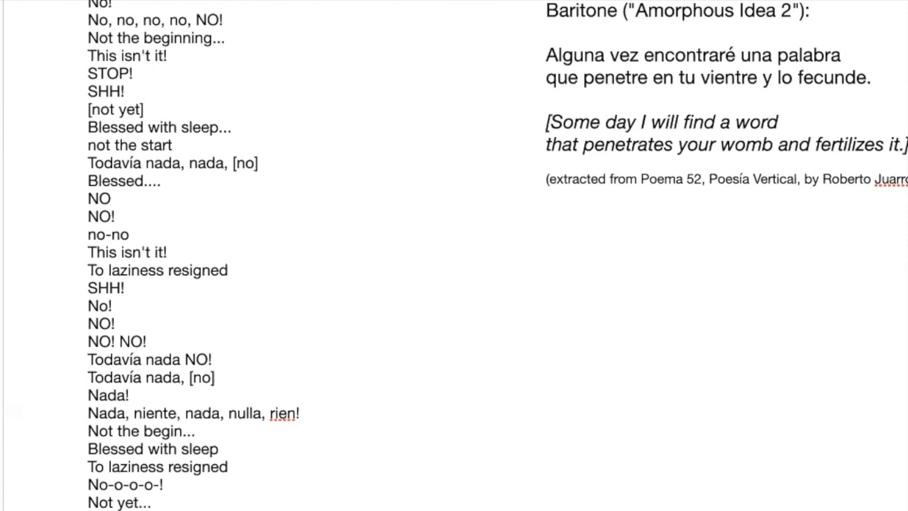
scroll("down", 3)
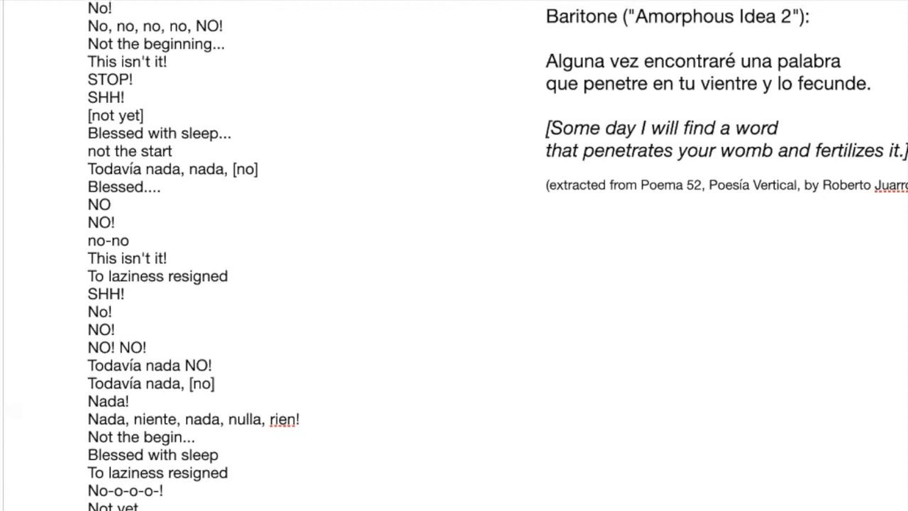
scroll("up", 3)
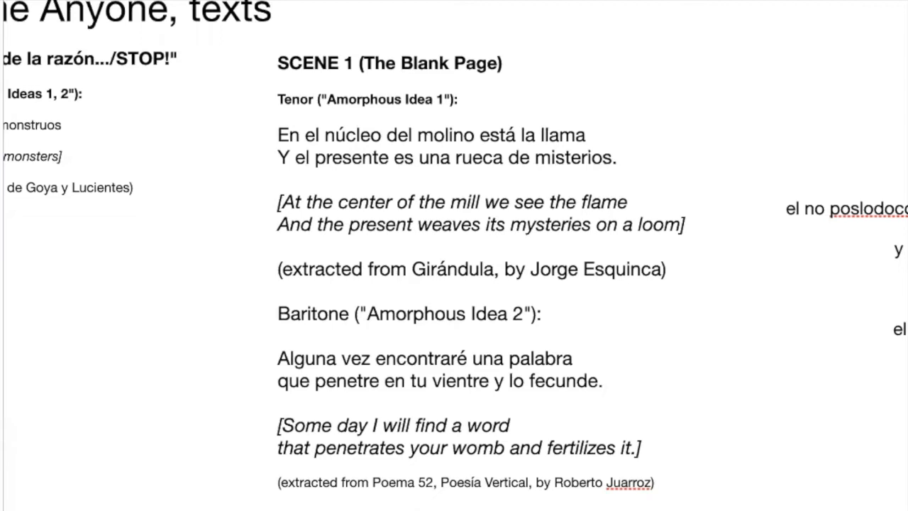
mouse_move(395, 508)
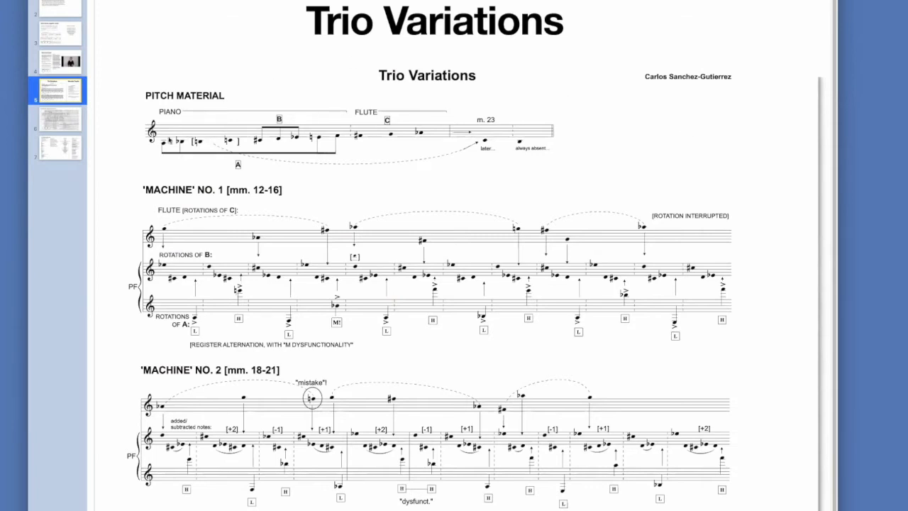
mouse_move(129, 173)
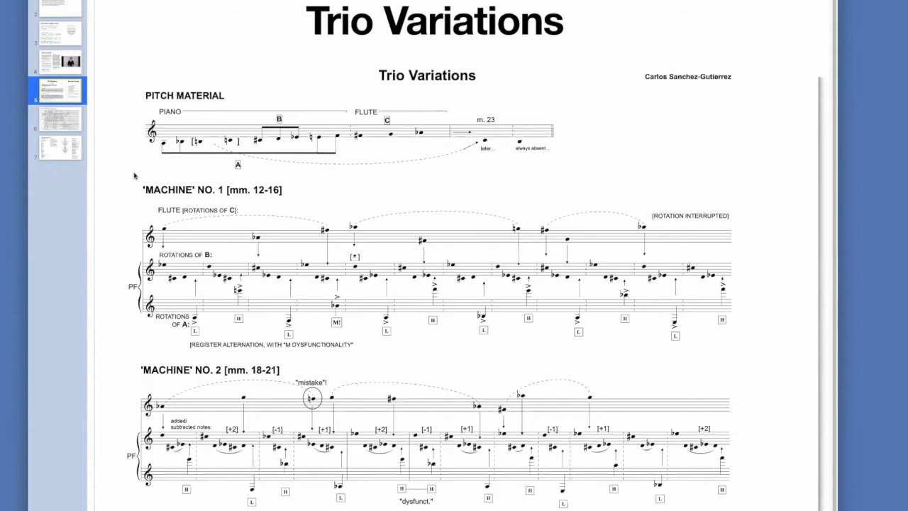
mouse_move(414, 92)
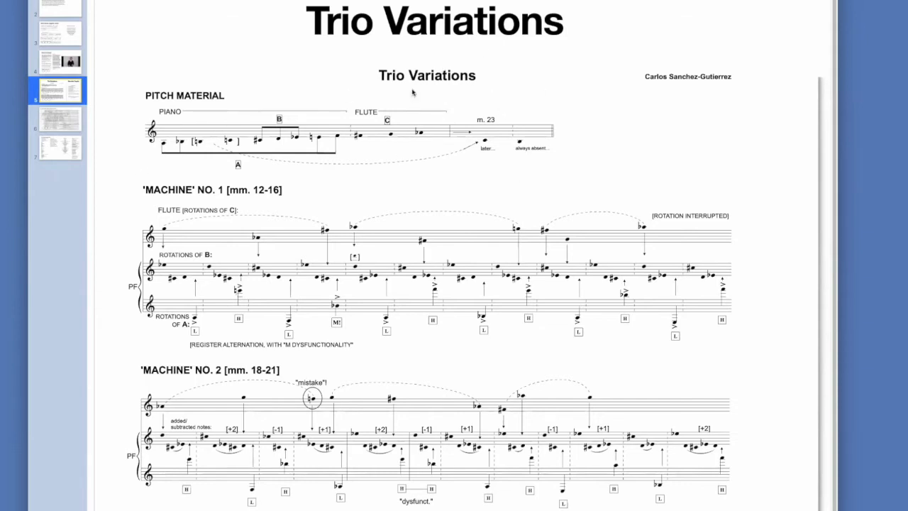
mouse_move(417, 136)
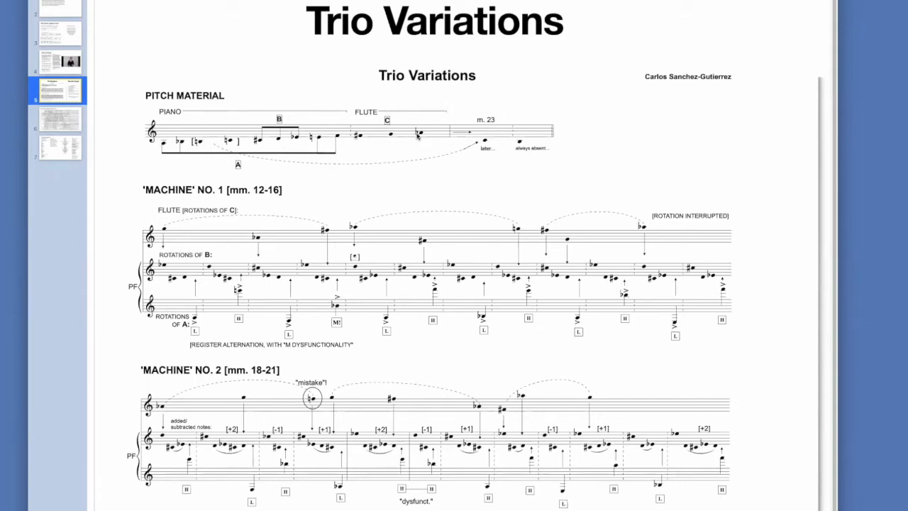
mouse_move(405, 88)
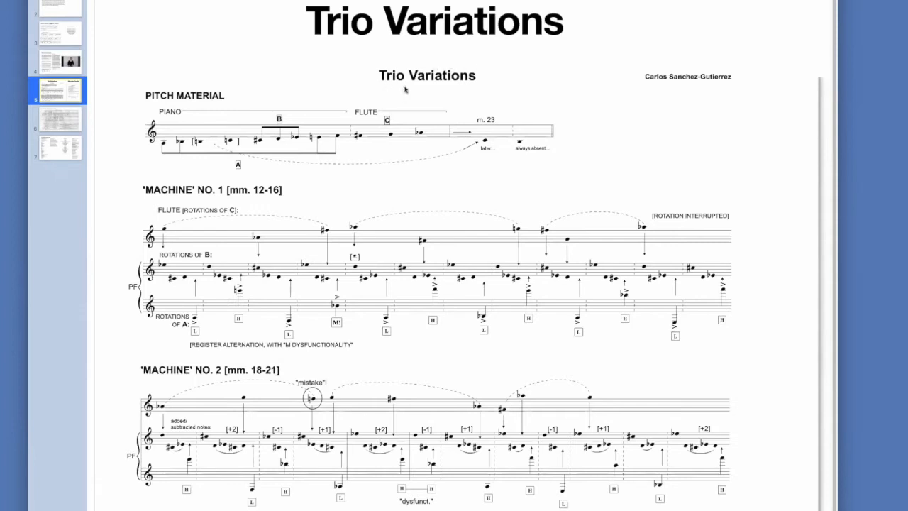
mouse_move(306, 173)
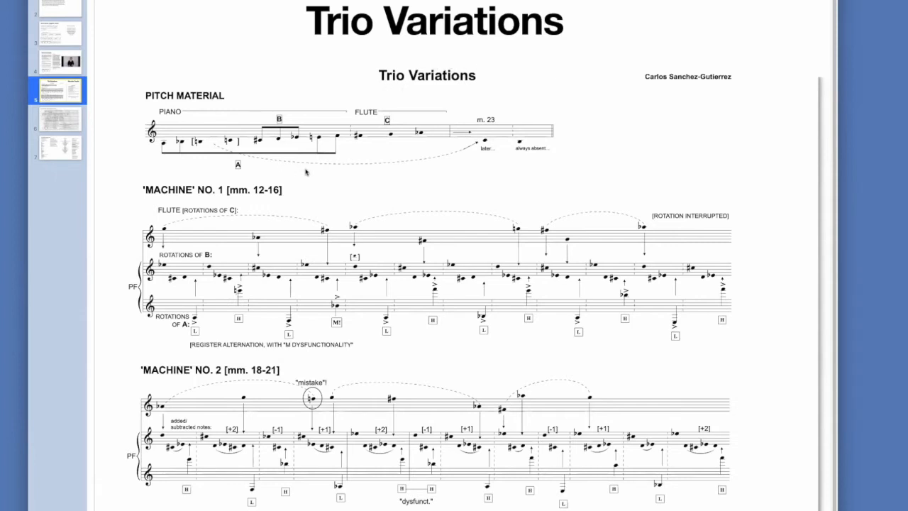
mouse_move(334, 187)
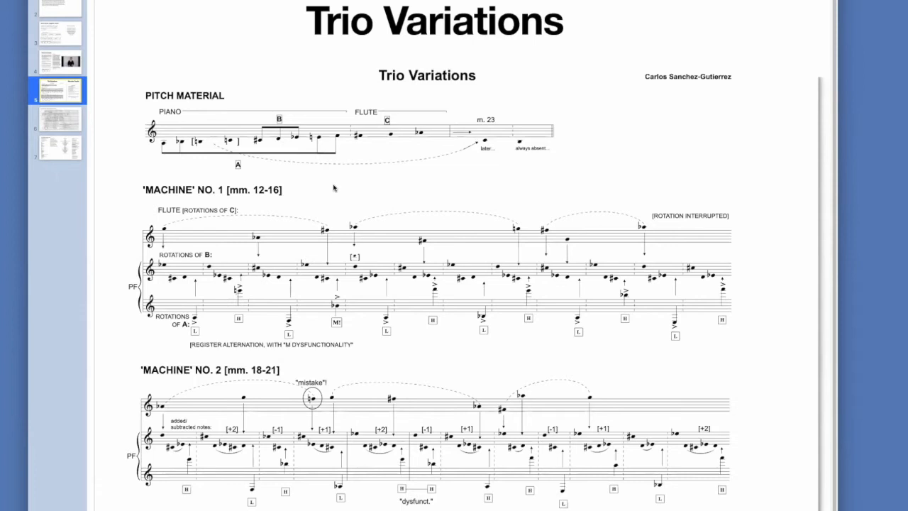
mouse_move(337, 214)
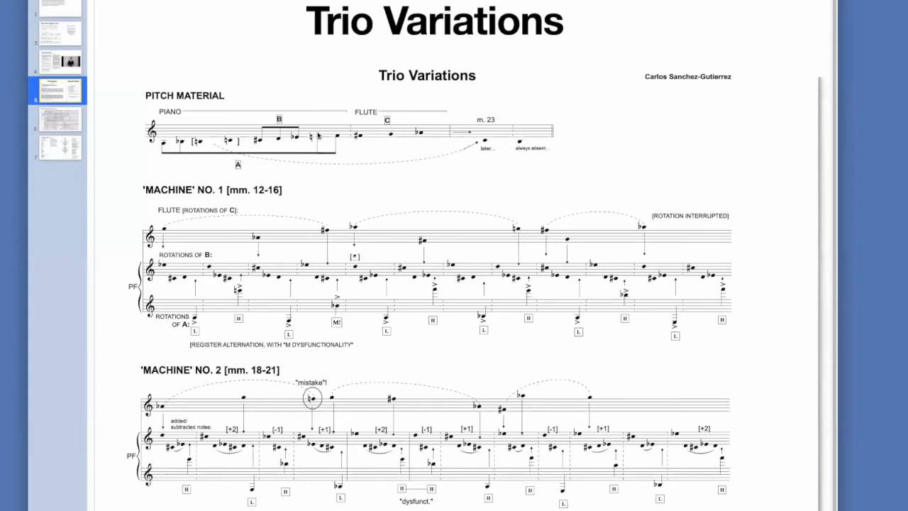
mouse_move(318, 137)
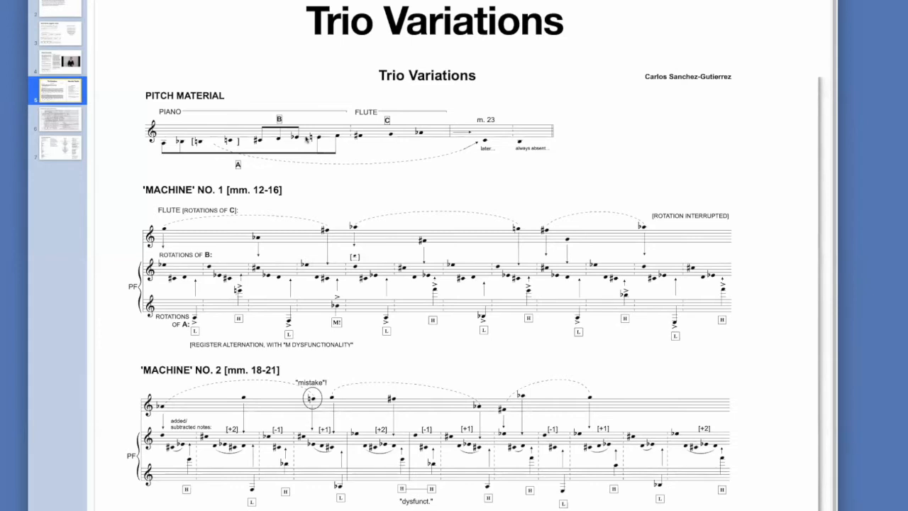
mouse_move(531, 187)
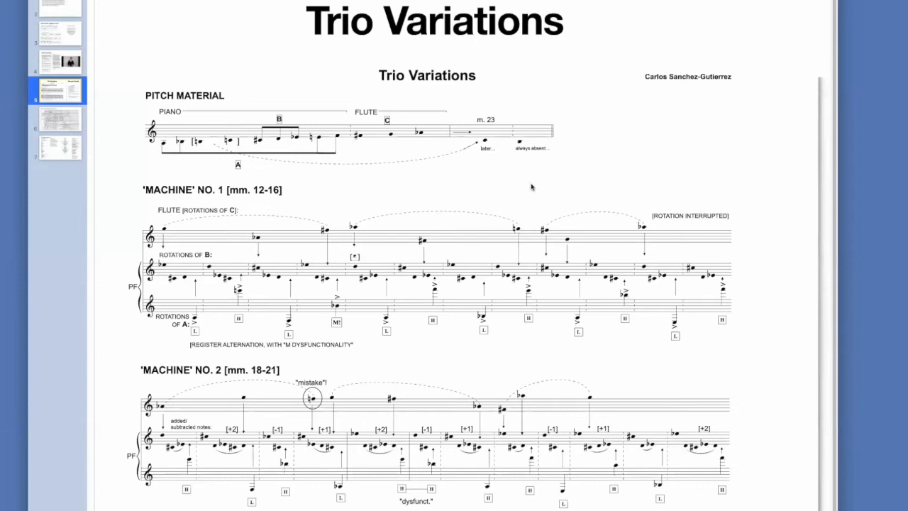
mouse_move(284, 221)
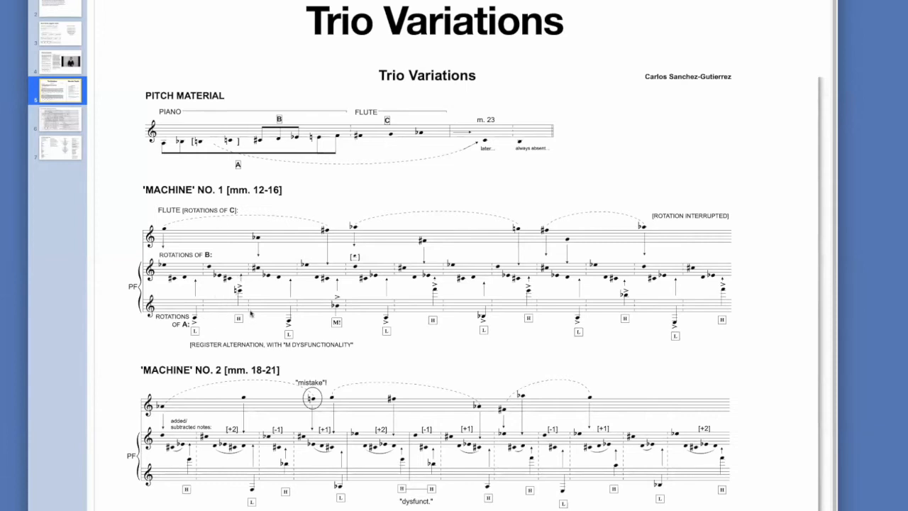
mouse_move(179, 203)
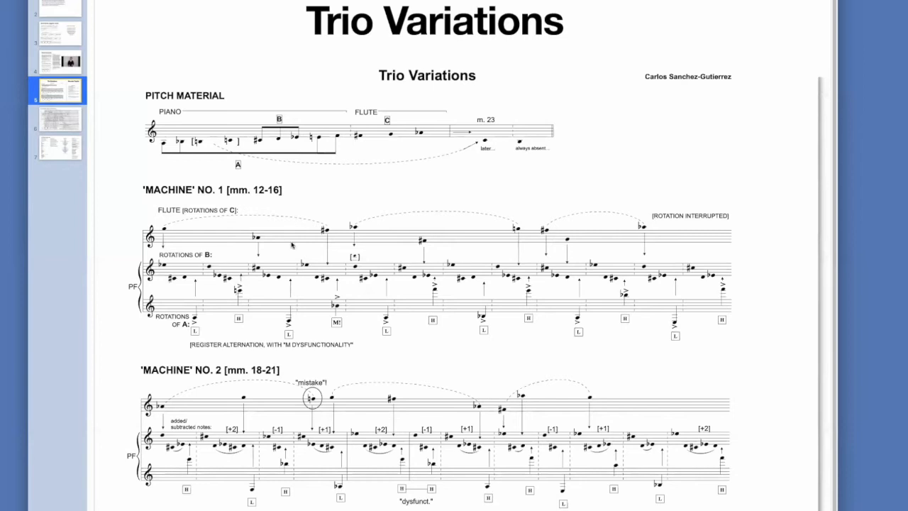
mouse_move(150, 262)
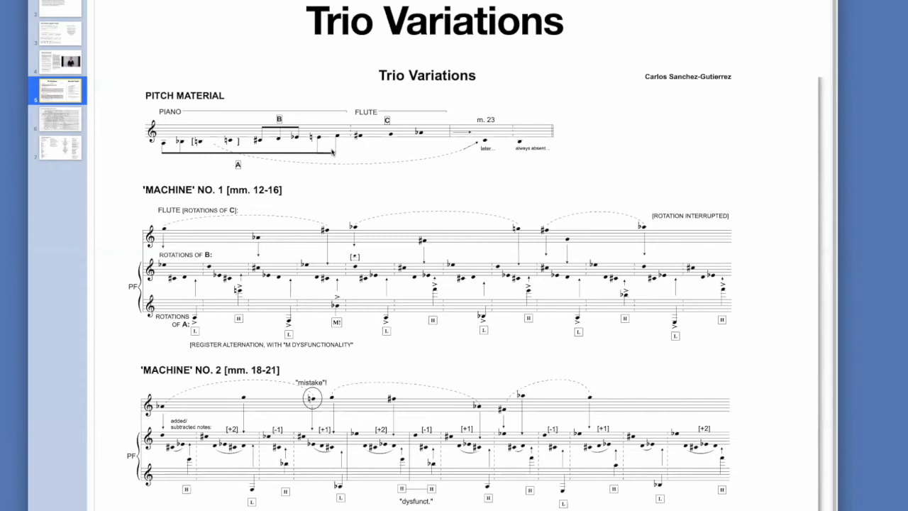
mouse_move(170, 195)
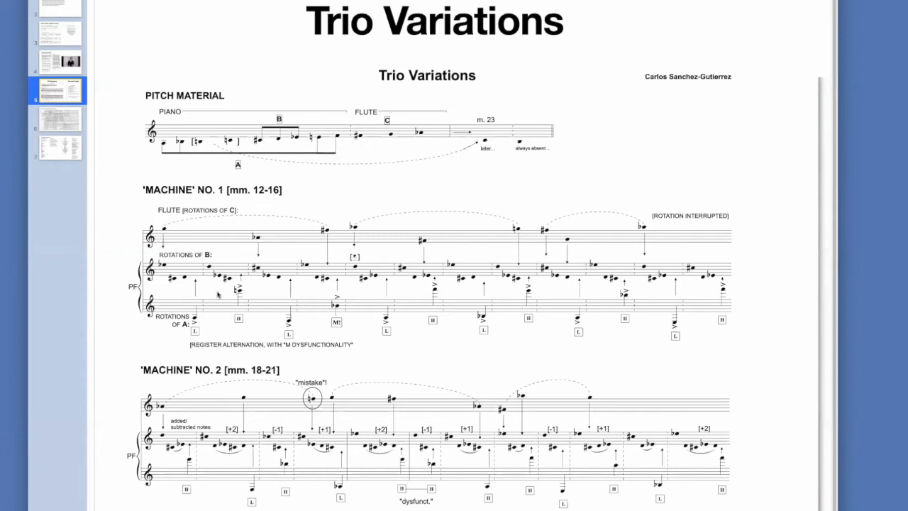
mouse_move(297, 305)
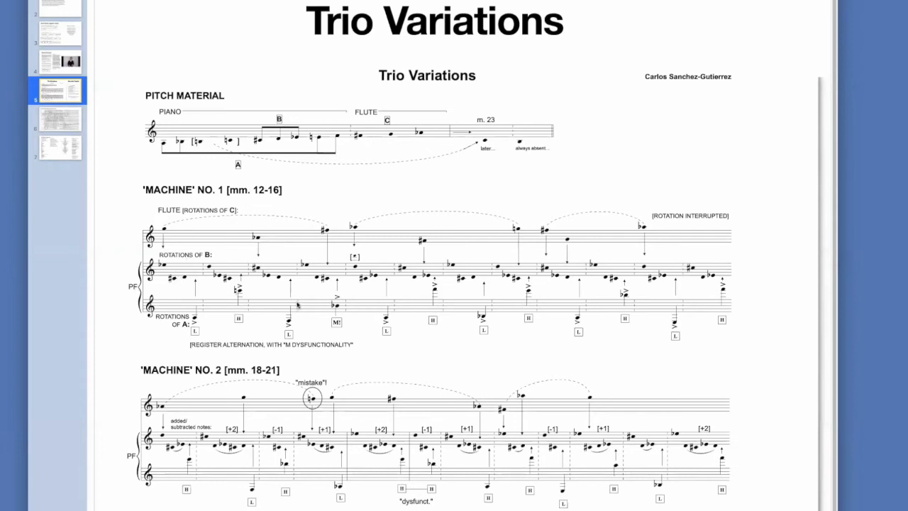
mouse_move(312, 329)
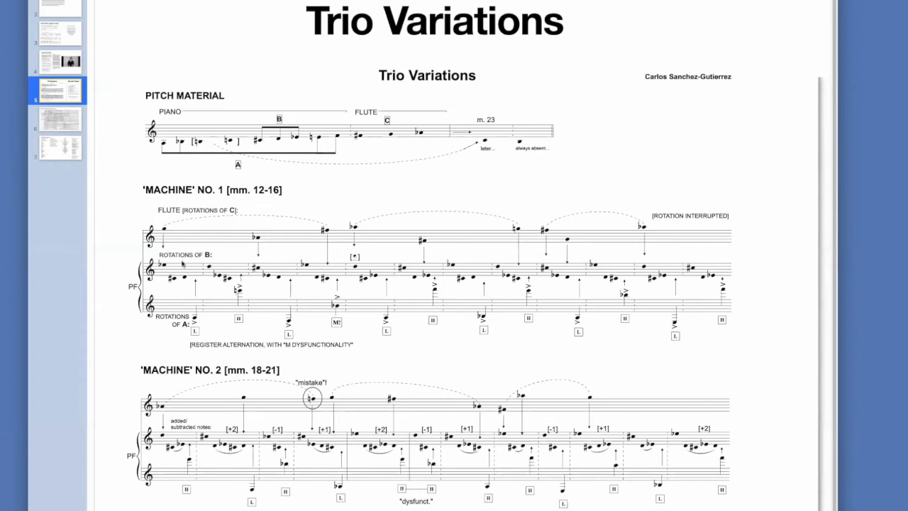
mouse_move(181, 267)
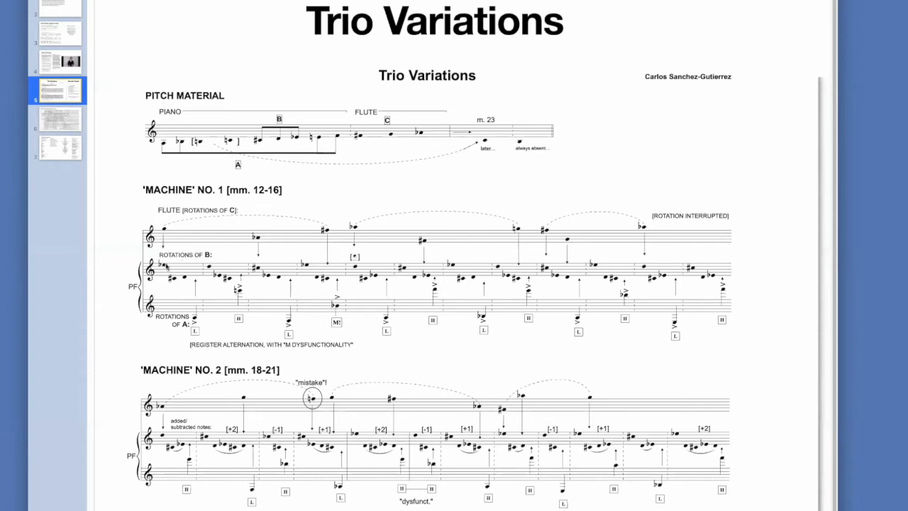
mouse_move(159, 291)
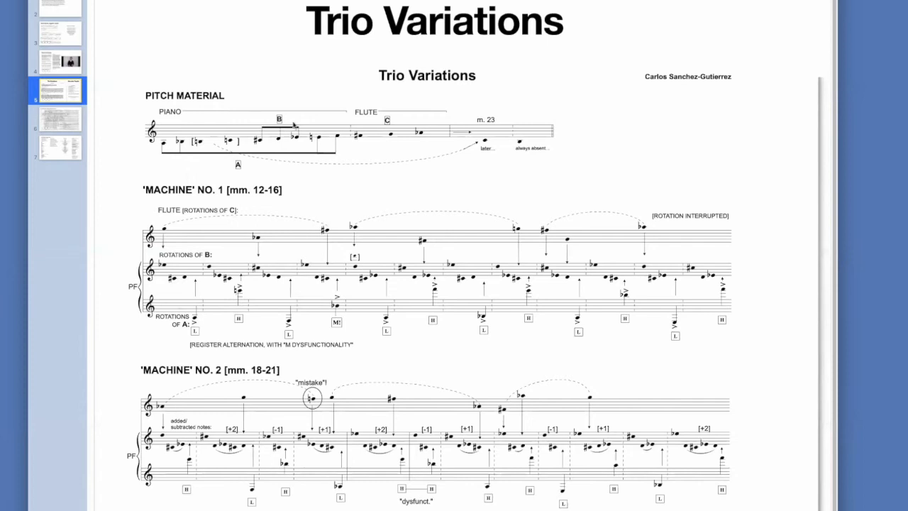
mouse_move(230, 299)
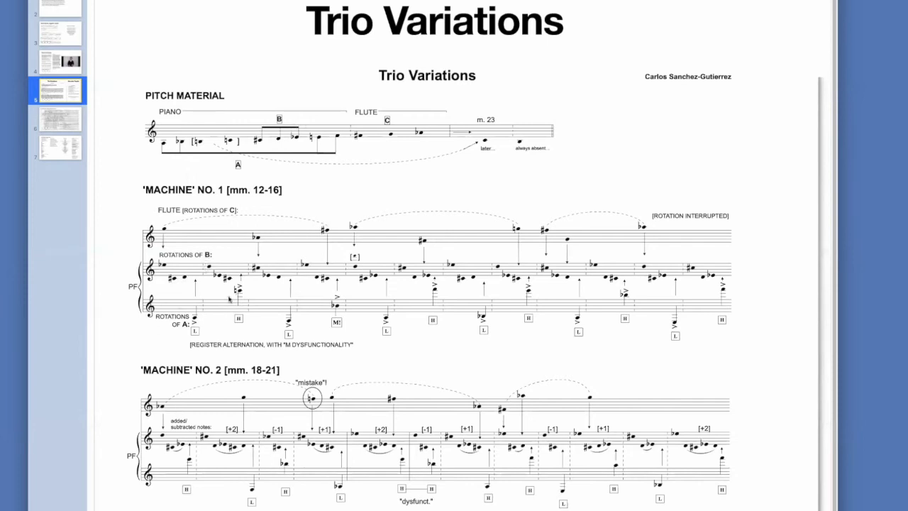
mouse_move(587, 253)
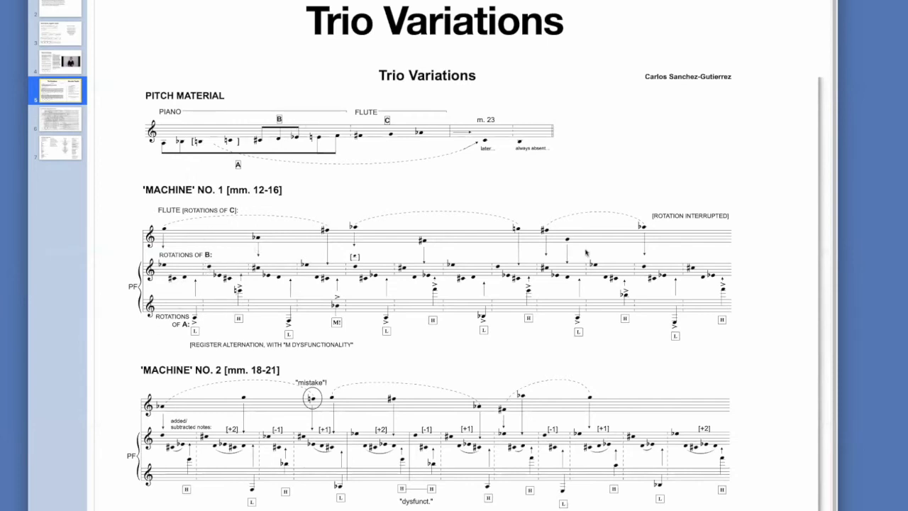
mouse_move(737, 277)
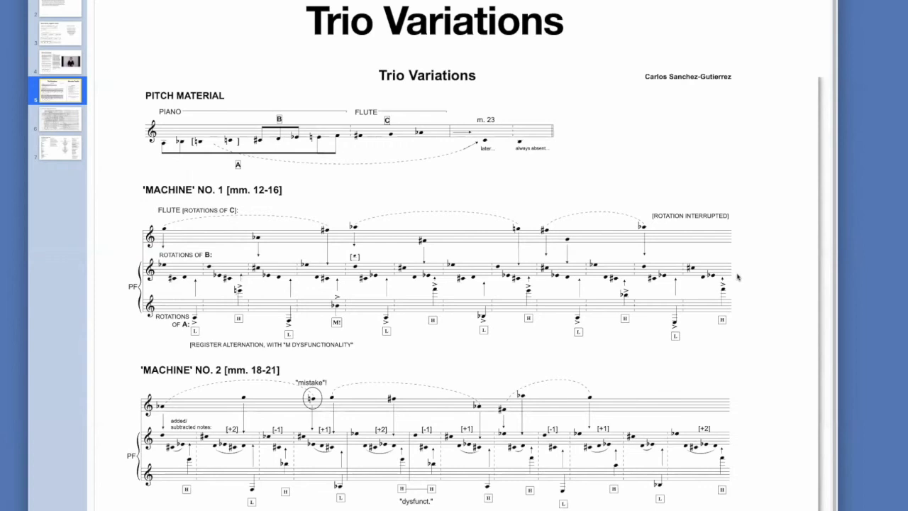
mouse_move(176, 261)
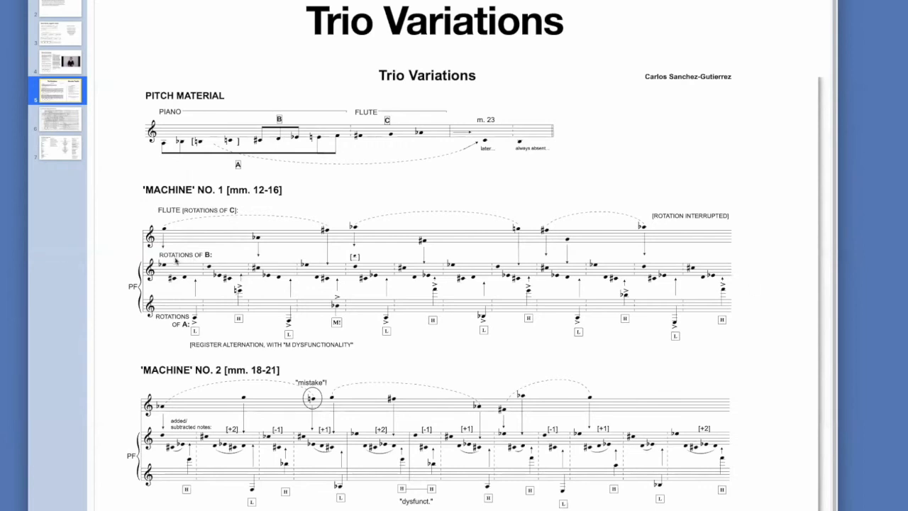
mouse_move(172, 224)
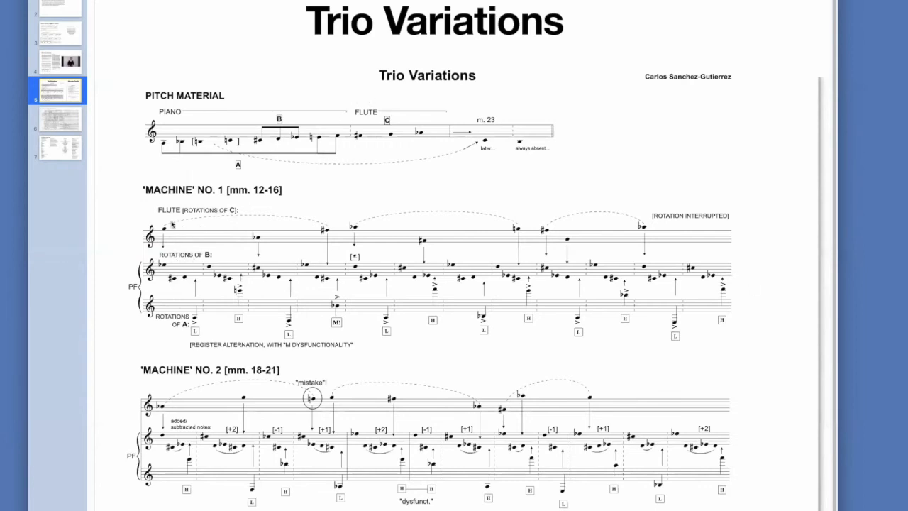
mouse_move(255, 257)
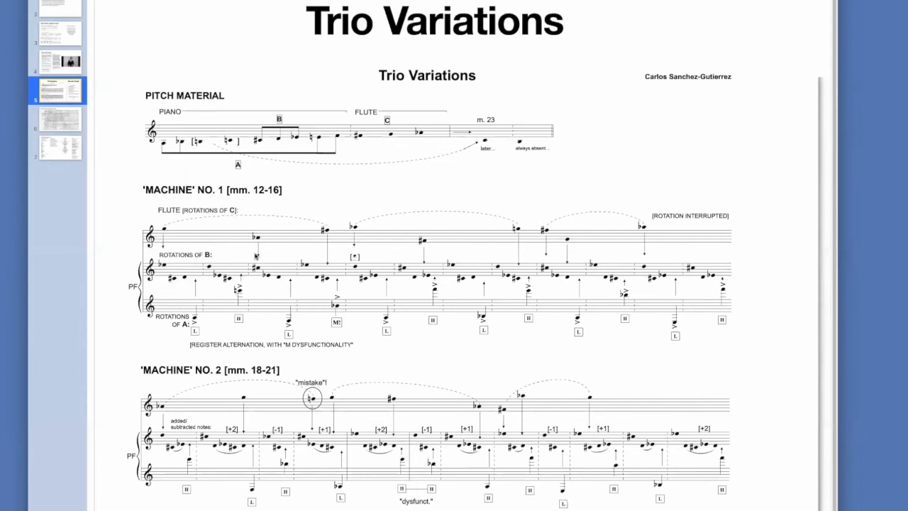
mouse_move(327, 233)
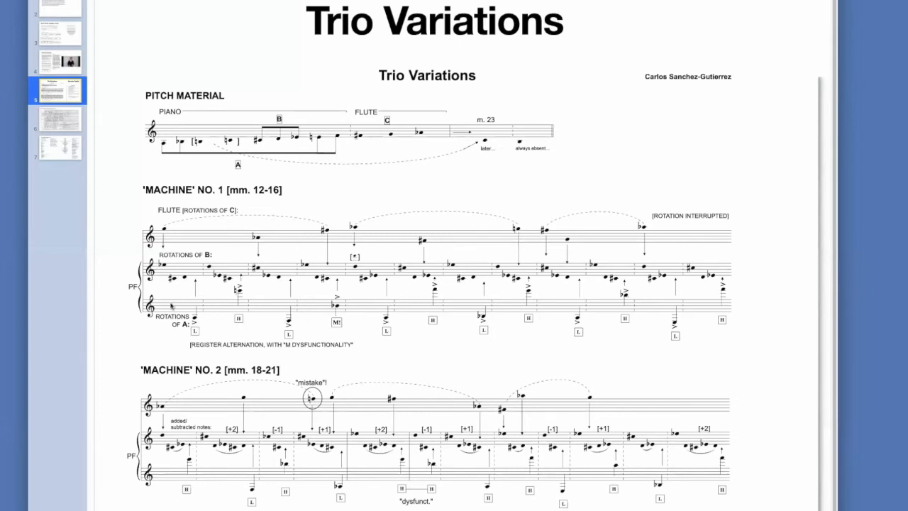
mouse_move(181, 329)
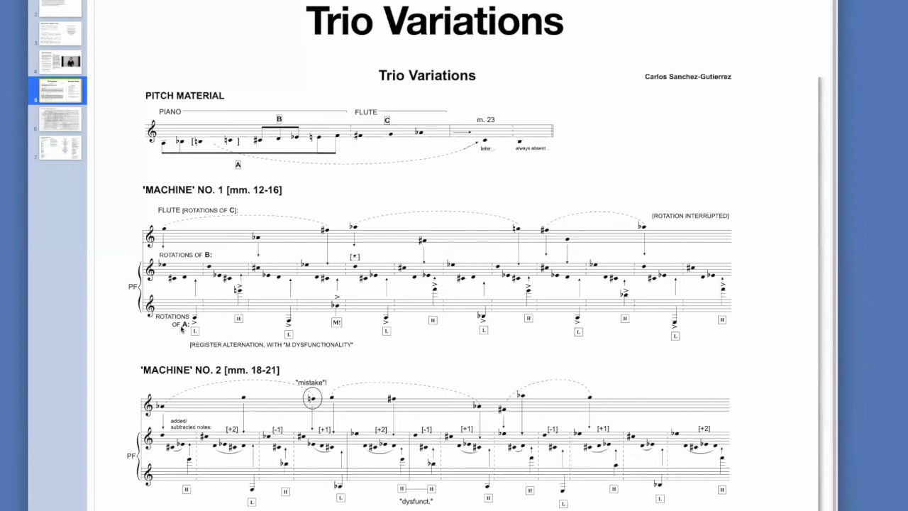
mouse_move(319, 324)
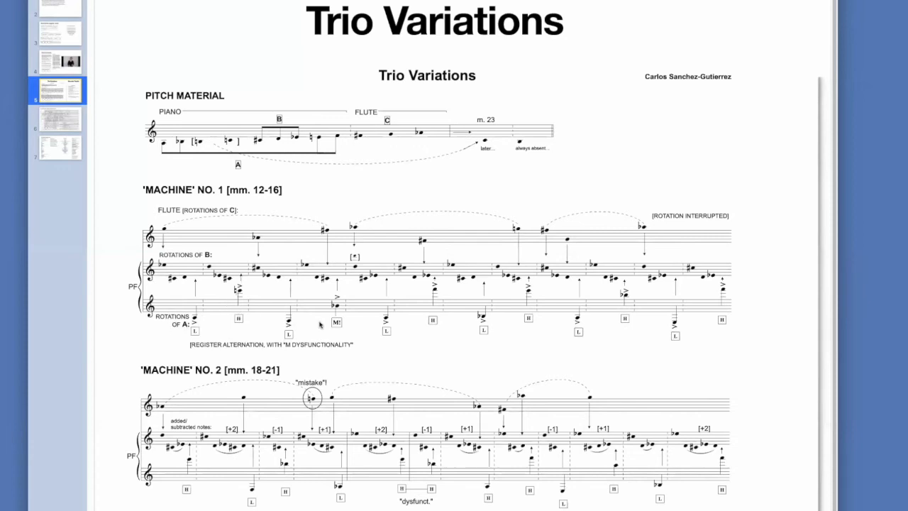
mouse_move(476, 344)
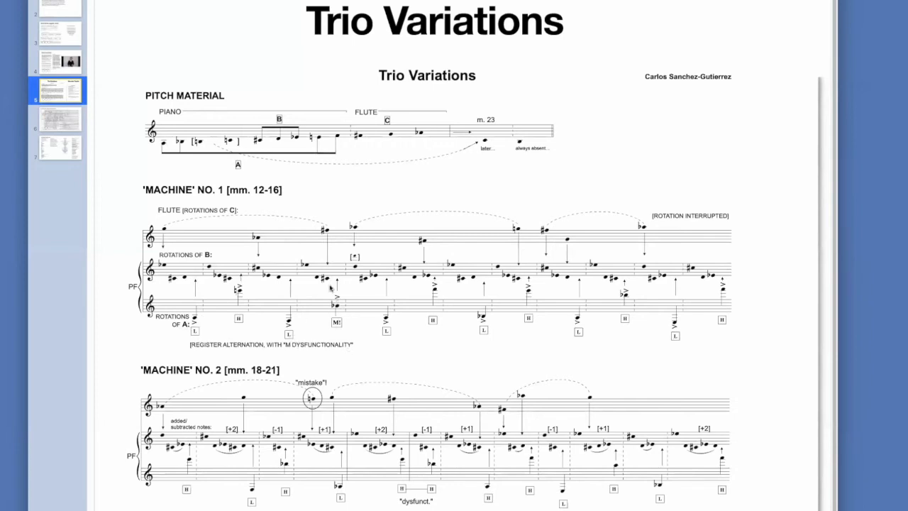
mouse_move(315, 301)
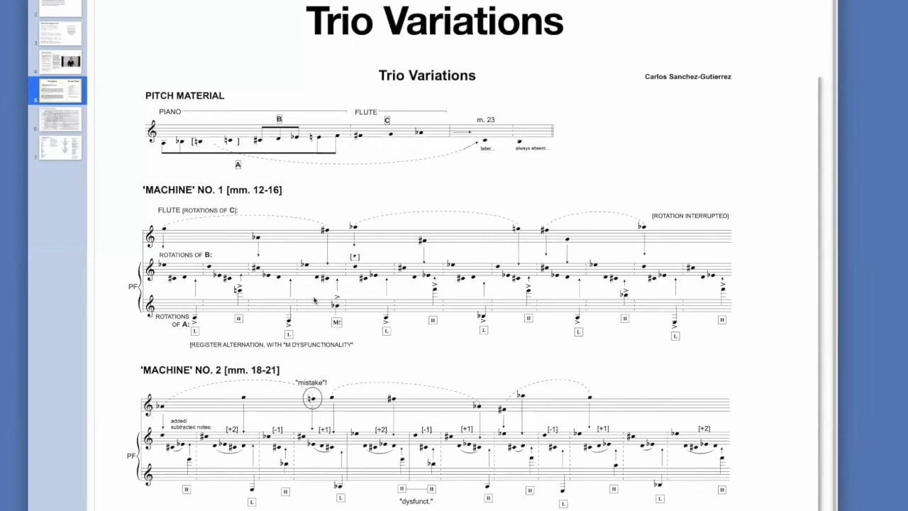
mouse_move(337, 329)
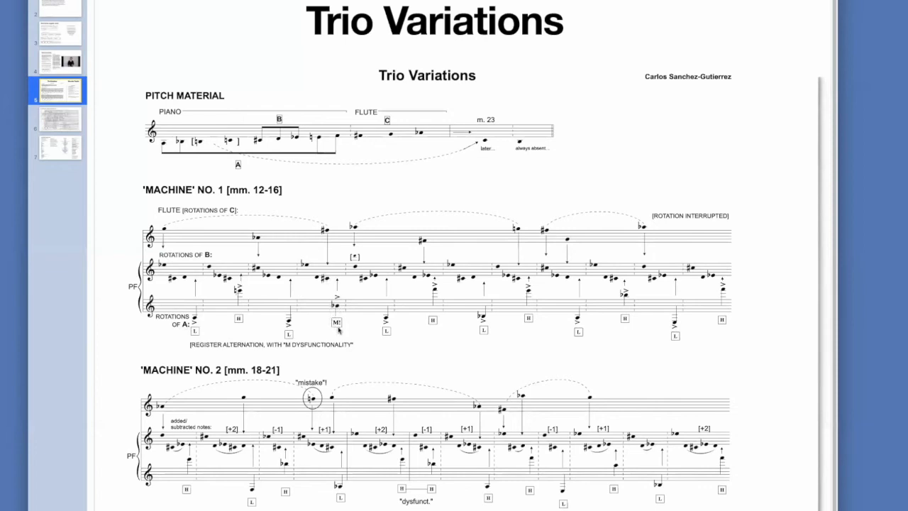
mouse_move(125, 308)
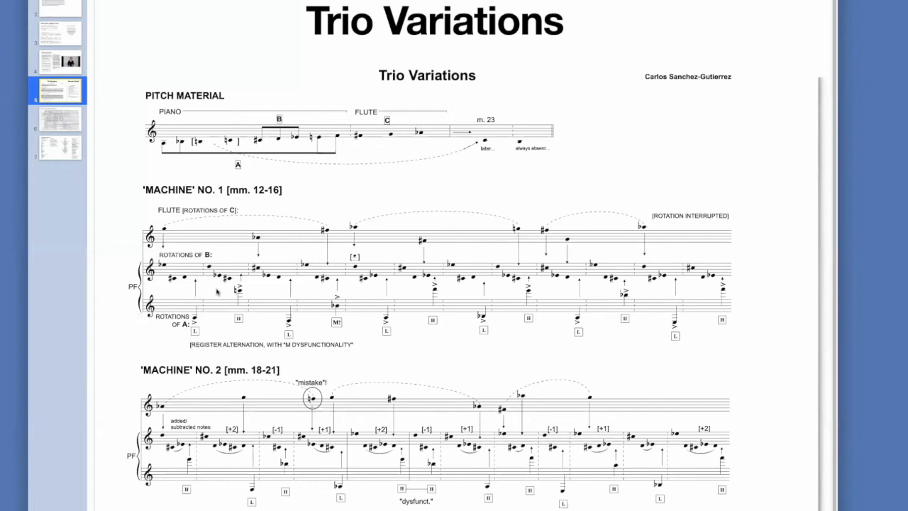
mouse_move(327, 289)
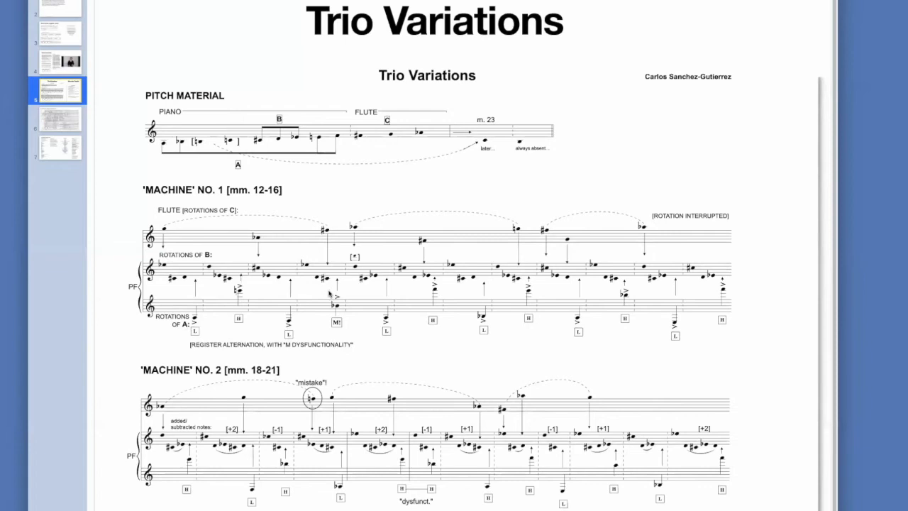
mouse_move(357, 150)
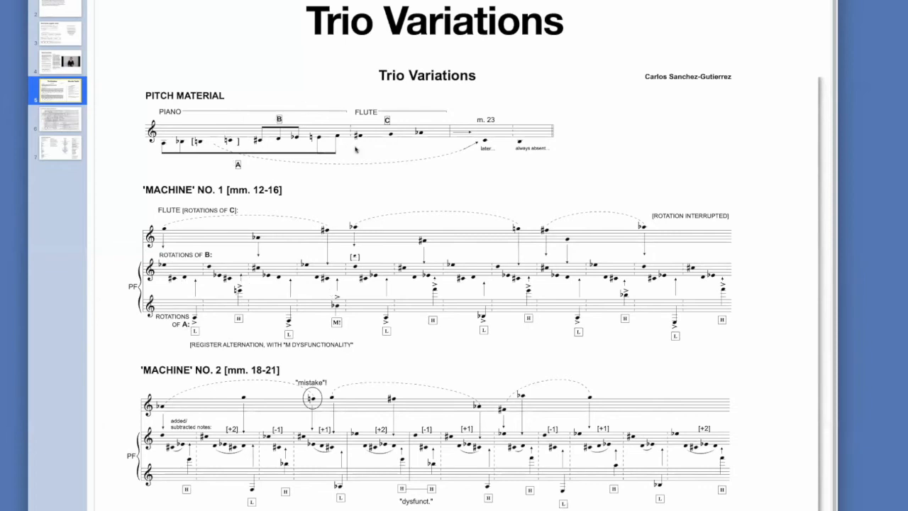
mouse_move(169, 342)
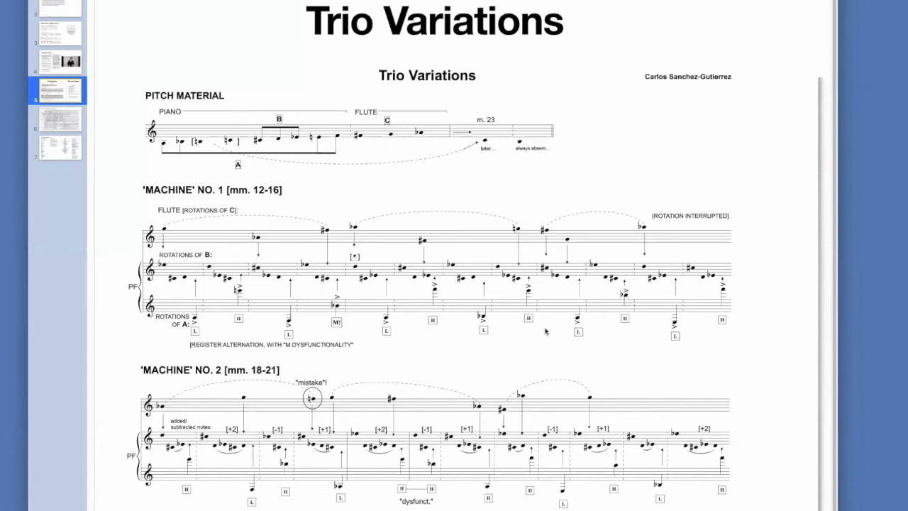
mouse_move(240, 292)
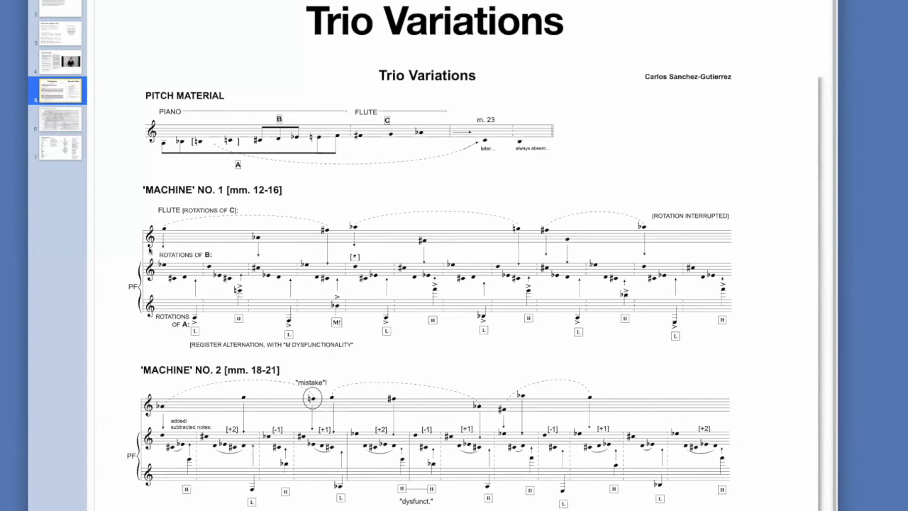
mouse_move(239, 243)
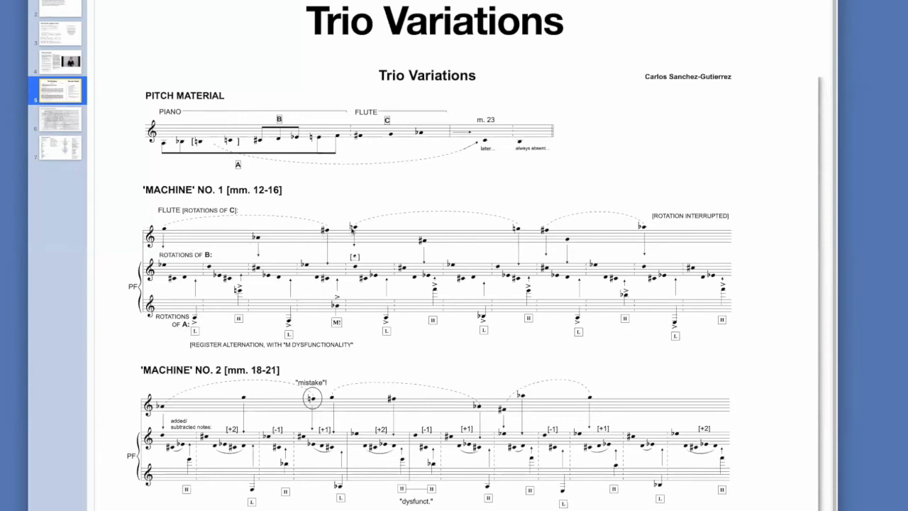
mouse_move(315, 185)
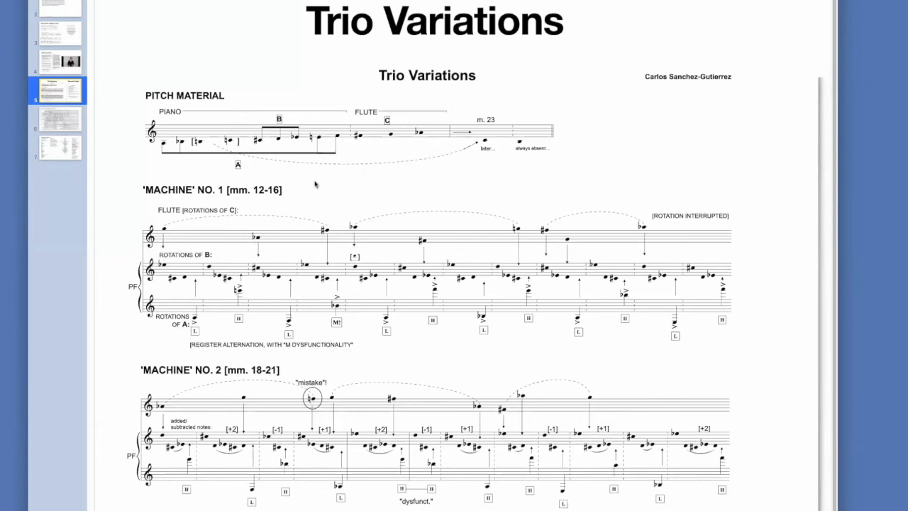
mouse_move(452, 281)
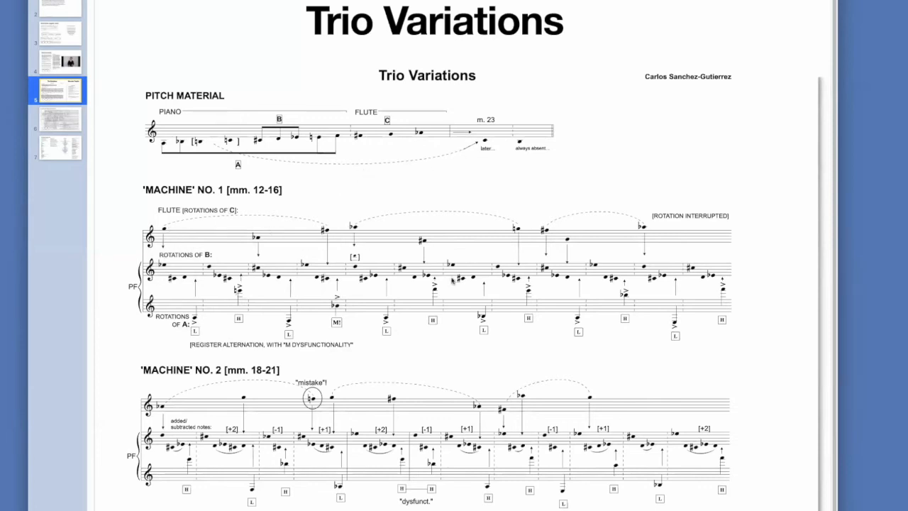
mouse_move(366, 420)
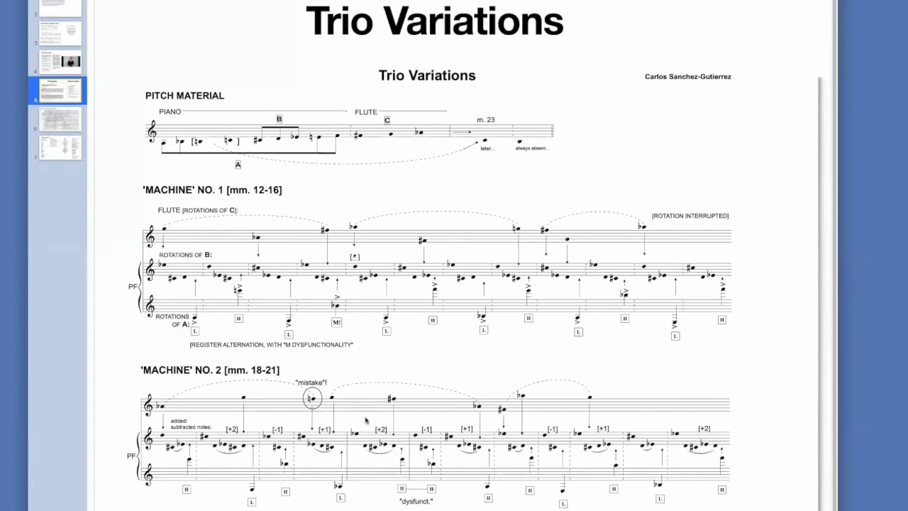
mouse_move(308, 405)
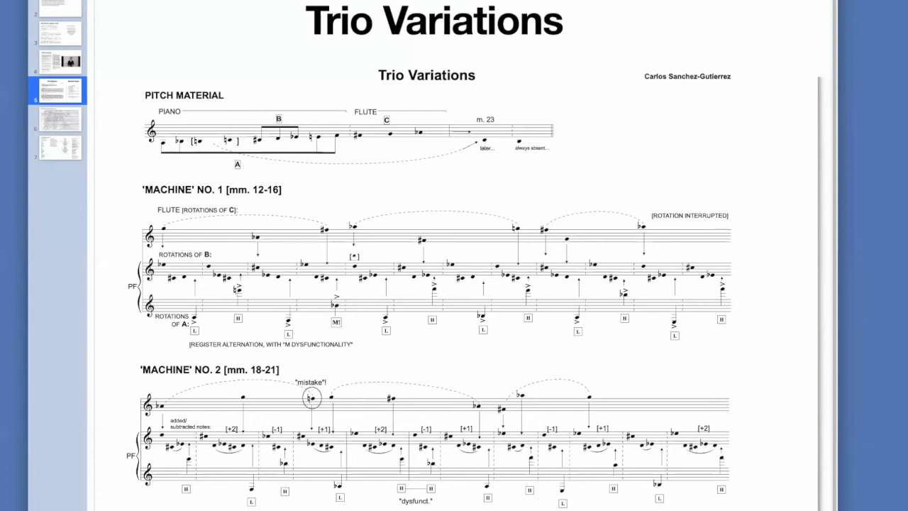
mouse_move(281, 307)
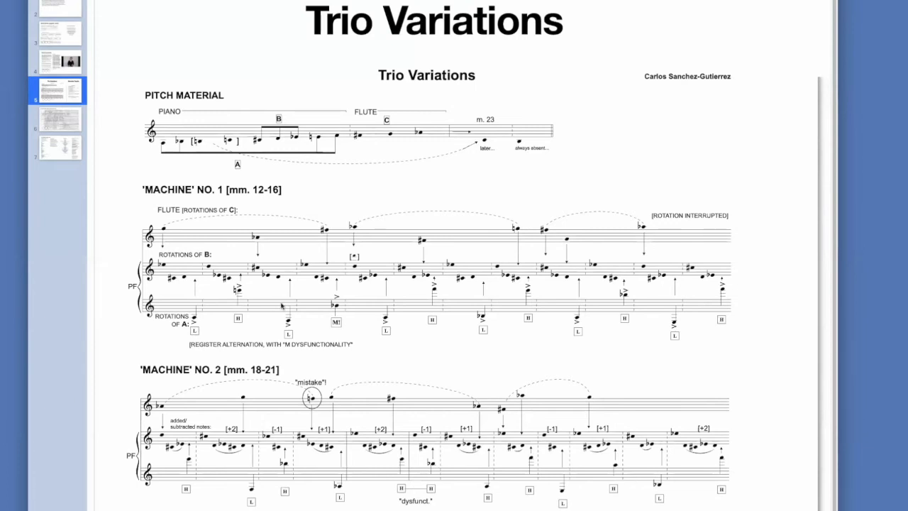
mouse_move(607, 242)
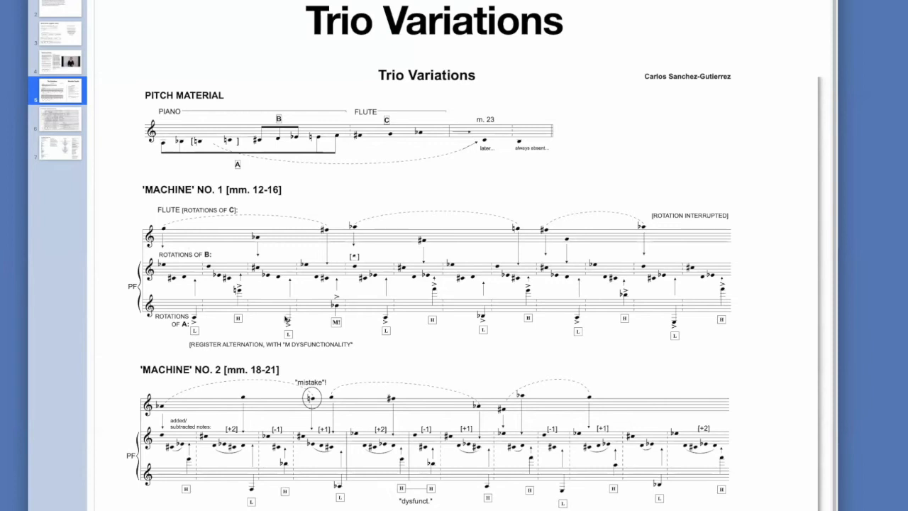
mouse_move(278, 320)
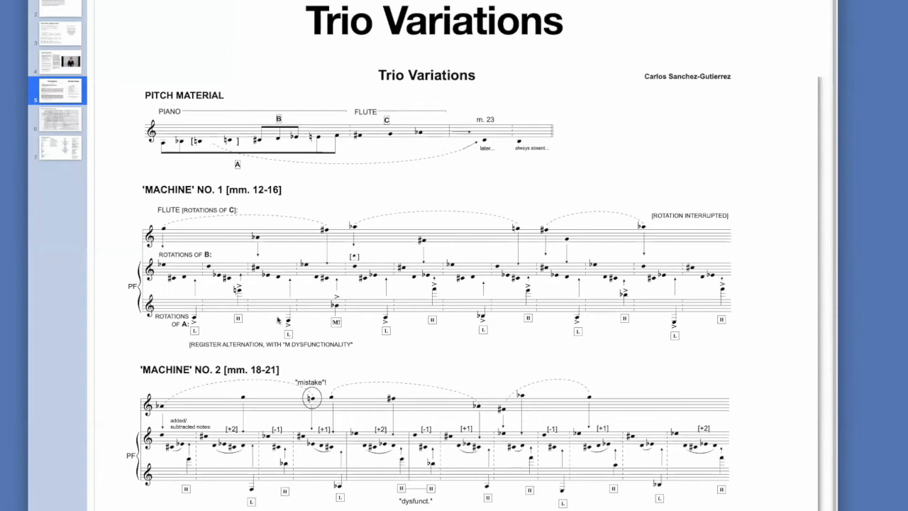
mouse_move(51, 105)
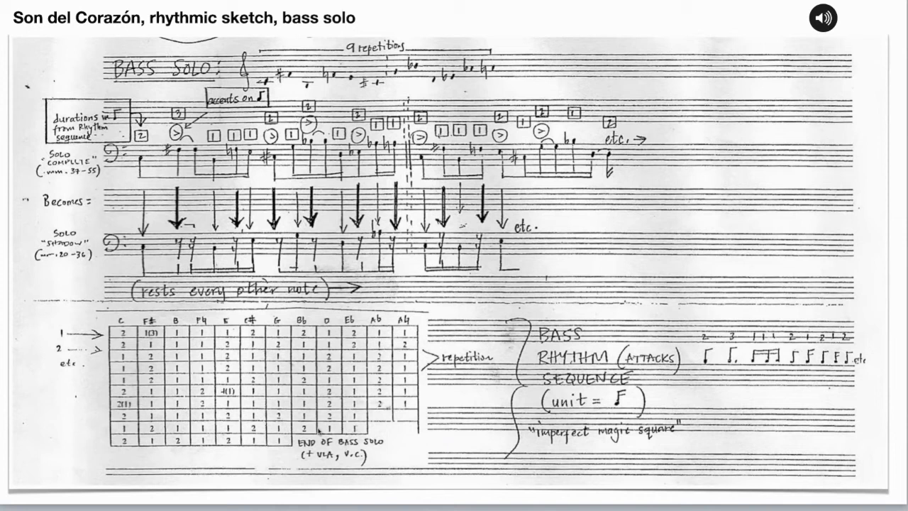
mouse_move(349, 445)
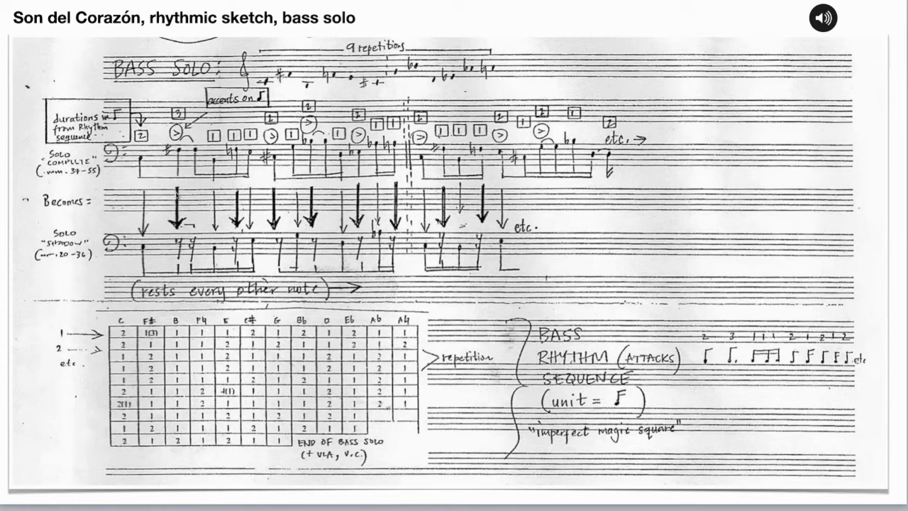
mouse_move(161, 164)
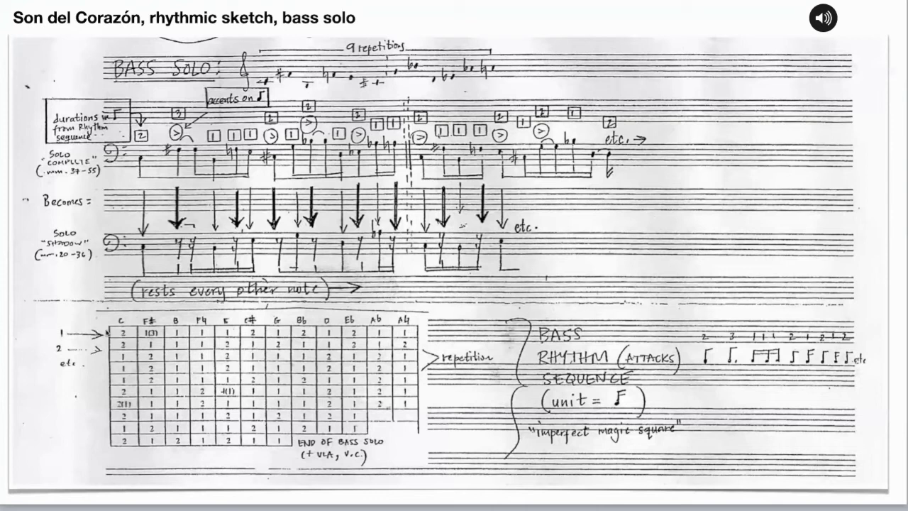
left_click(823, 18)
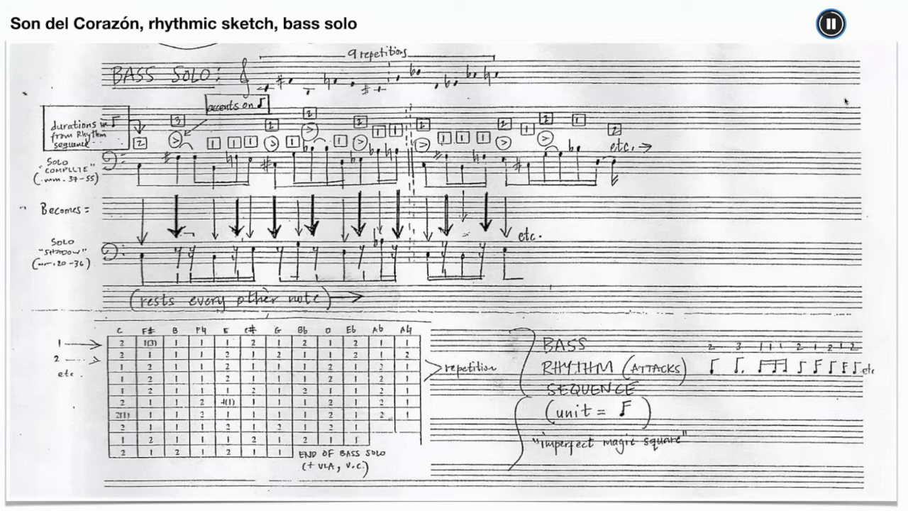